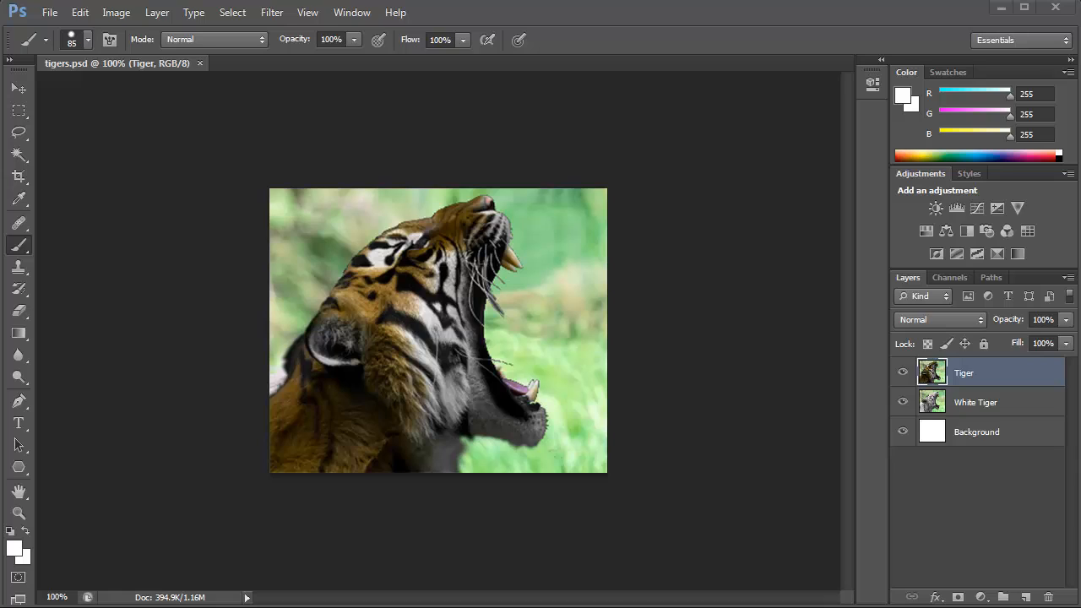
mouse_move(792, 464)
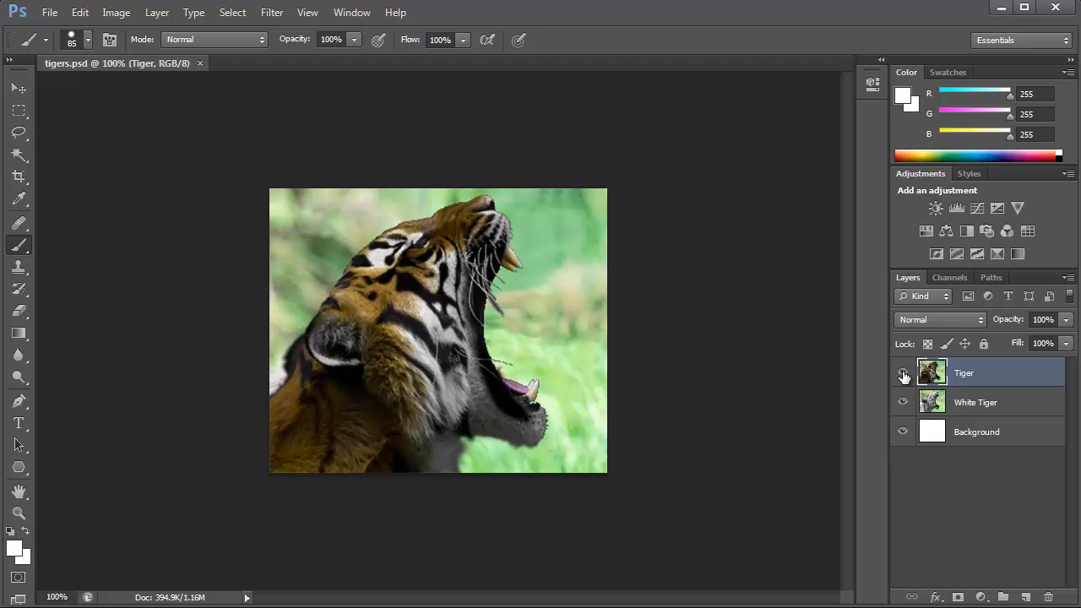
Hide the orange Tiger layer so the White Tiger photo shows on the canvas
left_click(901, 374)
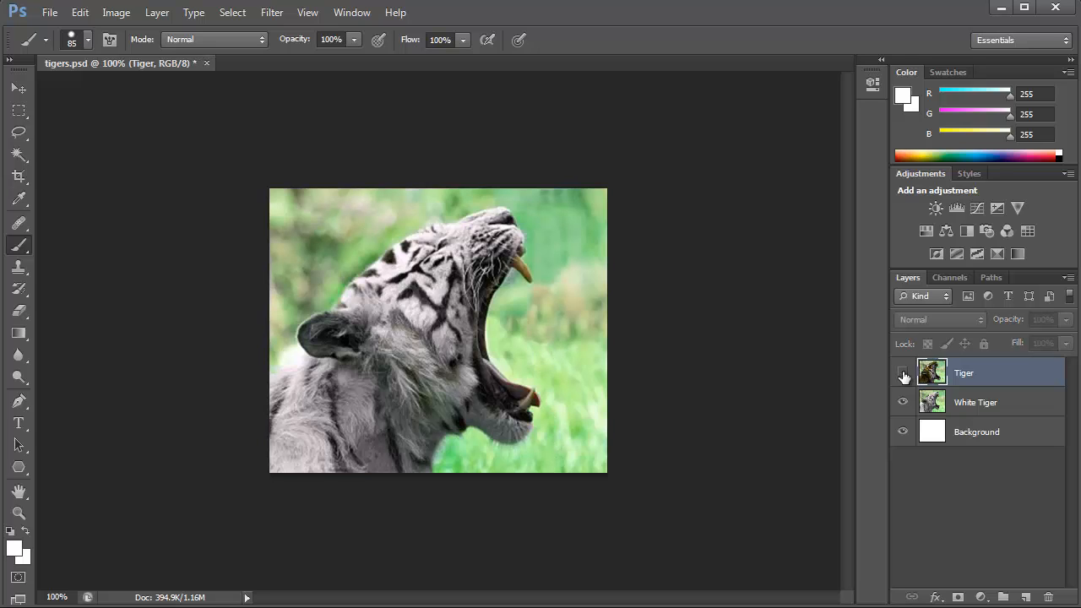
left_click(901, 373)
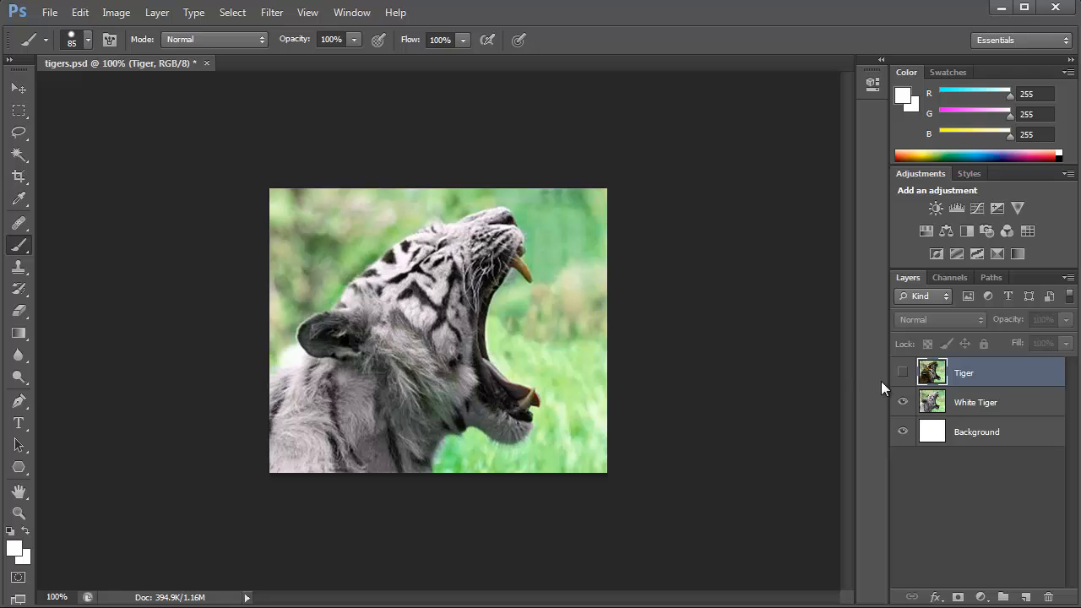
Show the Timeline panel from the Window menu, holding one white-tiger frame
left_click(351, 12)
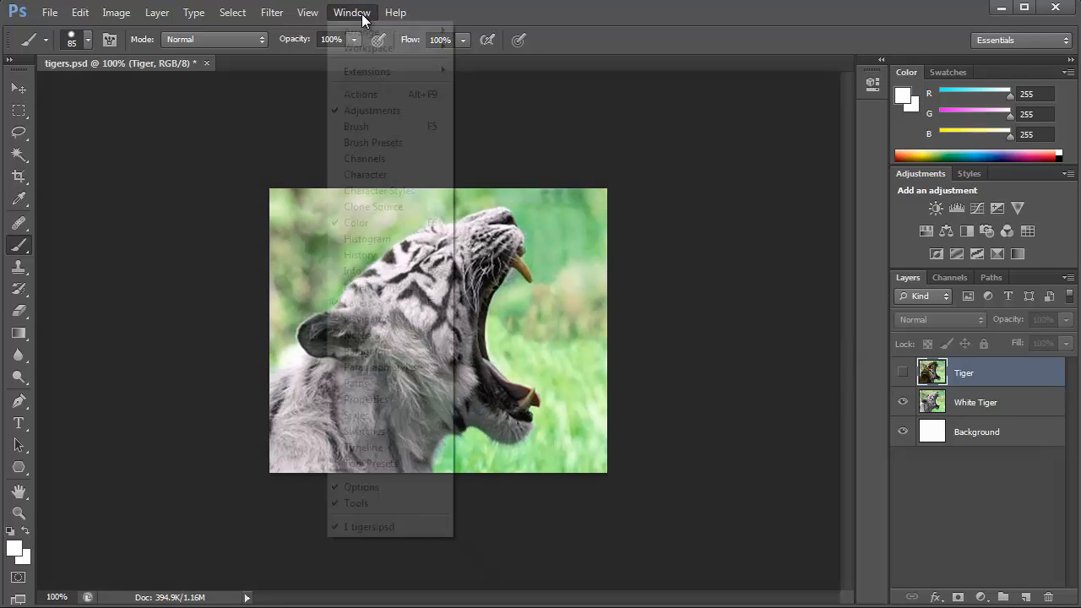
mouse_move(363, 446)
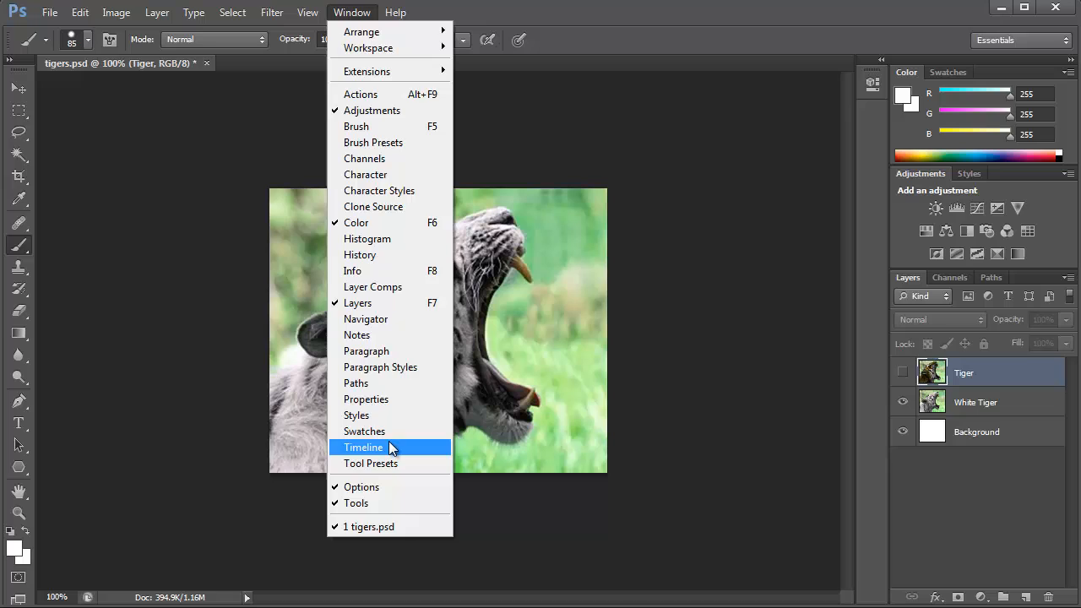
left_click(363, 446)
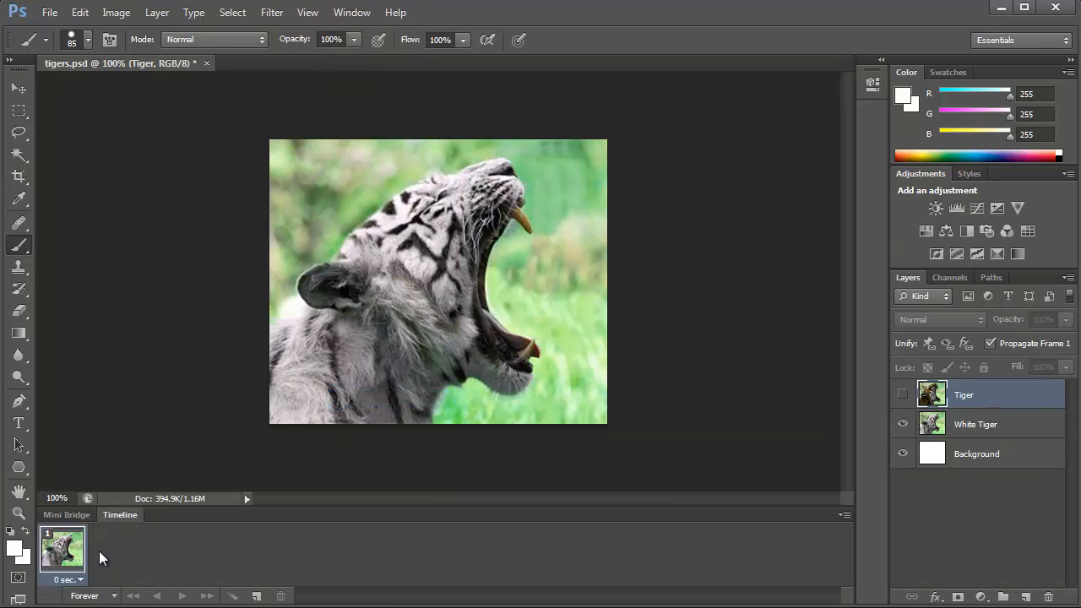
mouse_move(84, 548)
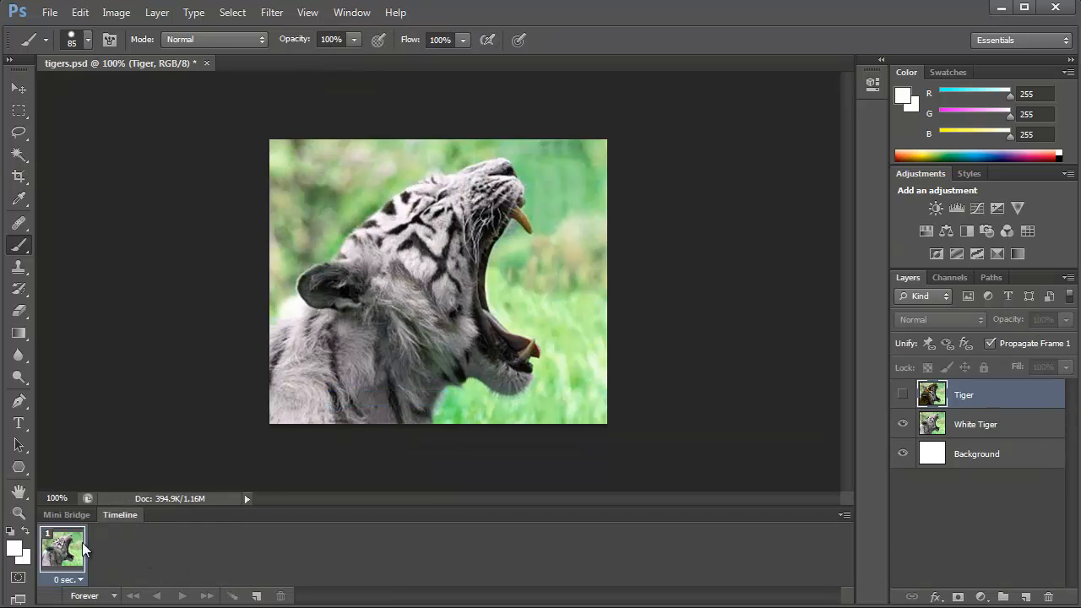
Duplicate frame 1 and make the orange Tiger layer visible on frame 2 only
left_click(257, 596)
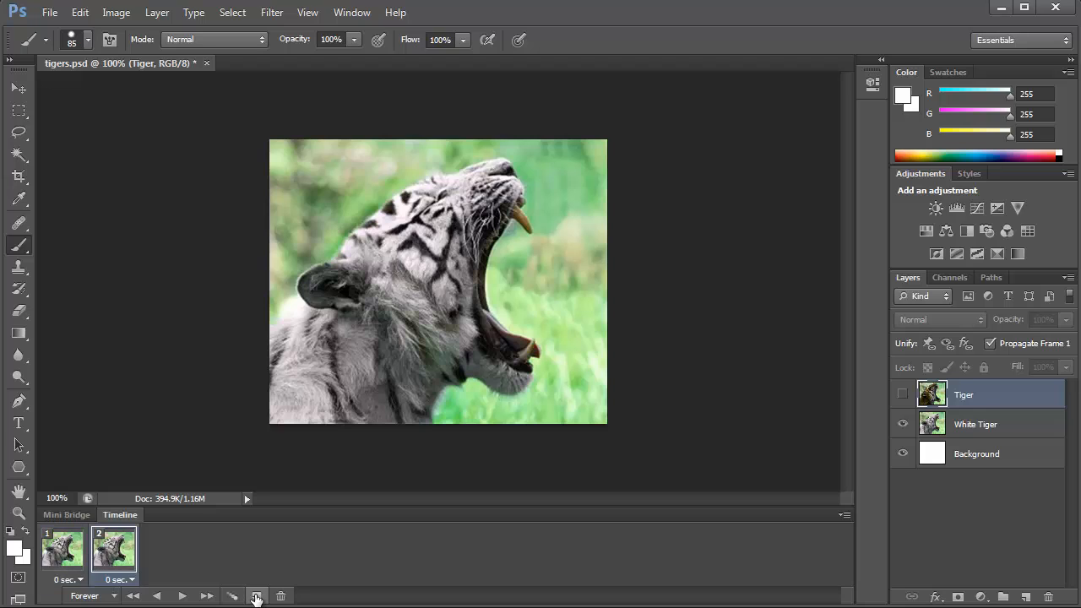
left_click(64, 549)
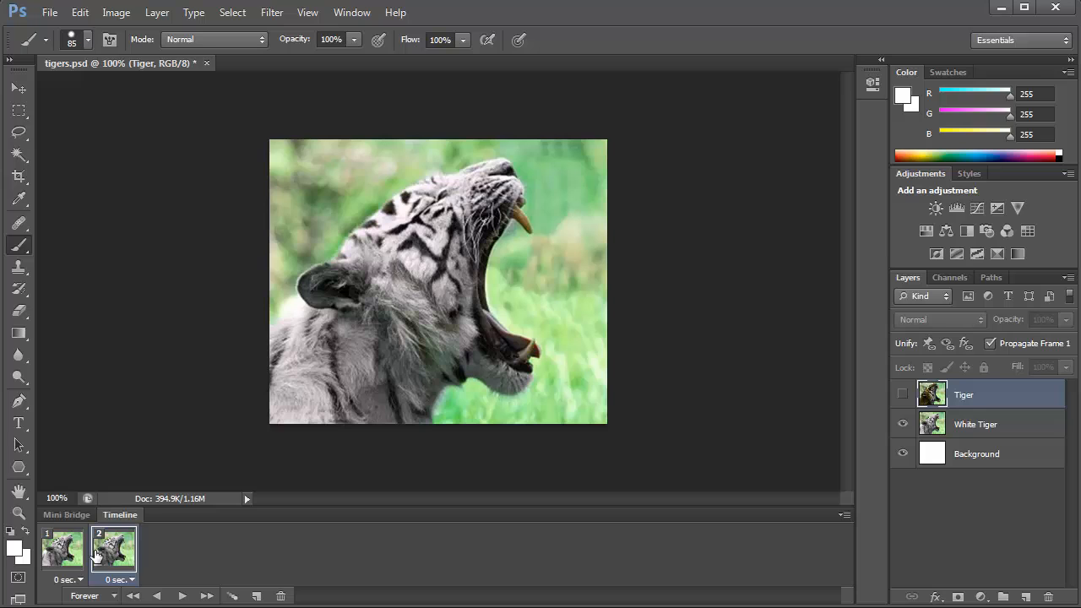
left_click(63, 548)
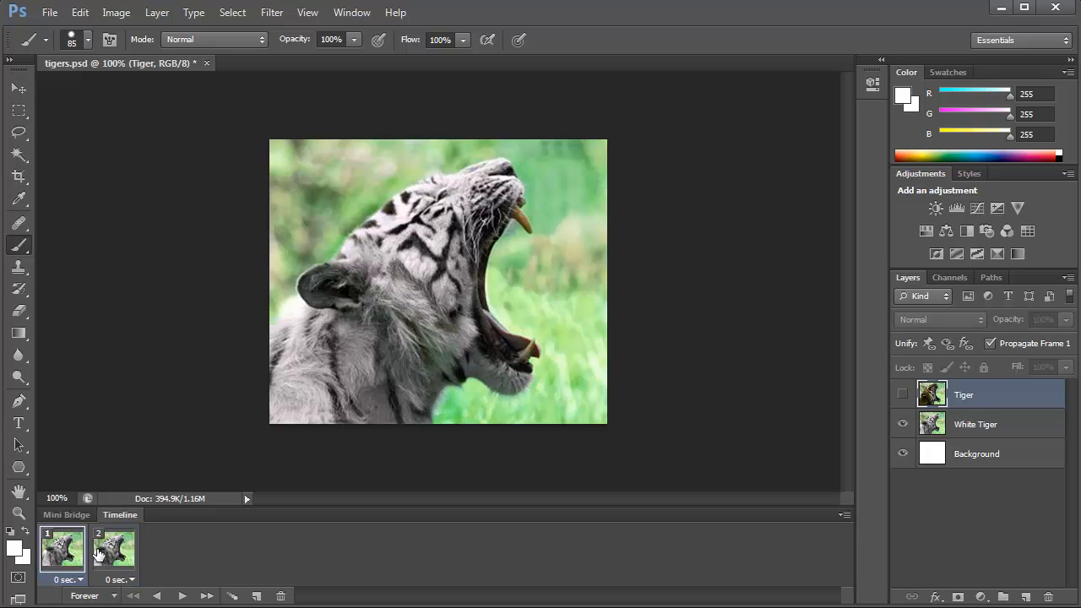
left_click(114, 549)
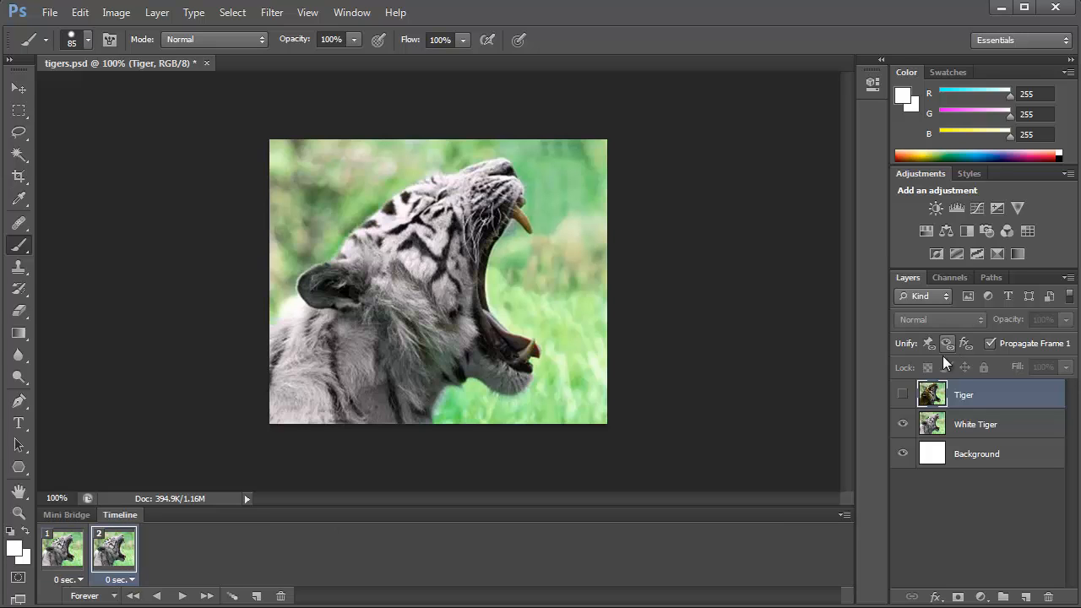
left_click(901, 395)
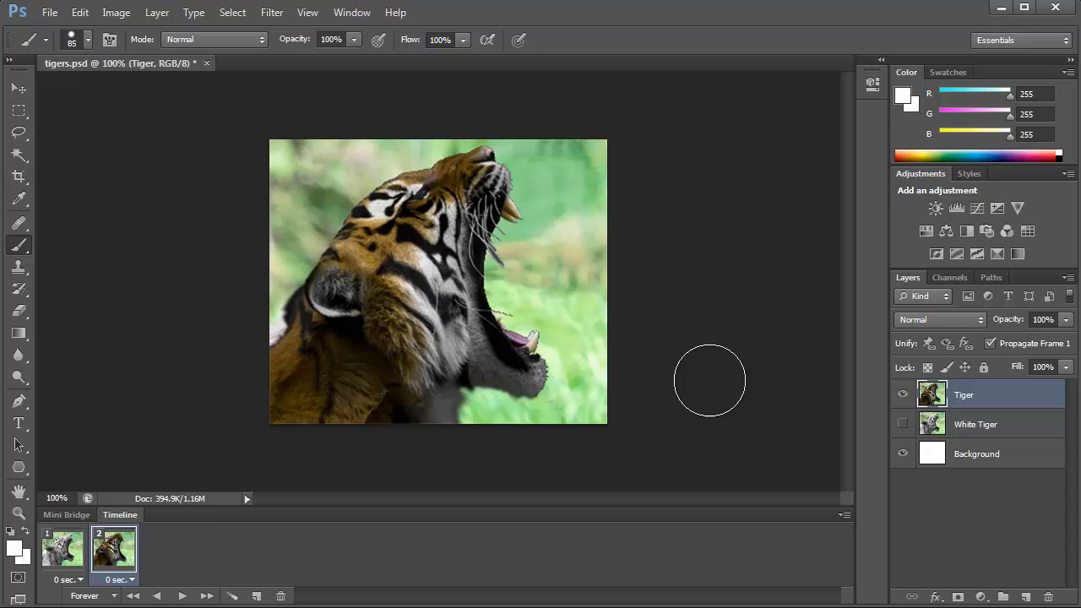
mouse_move(71, 588)
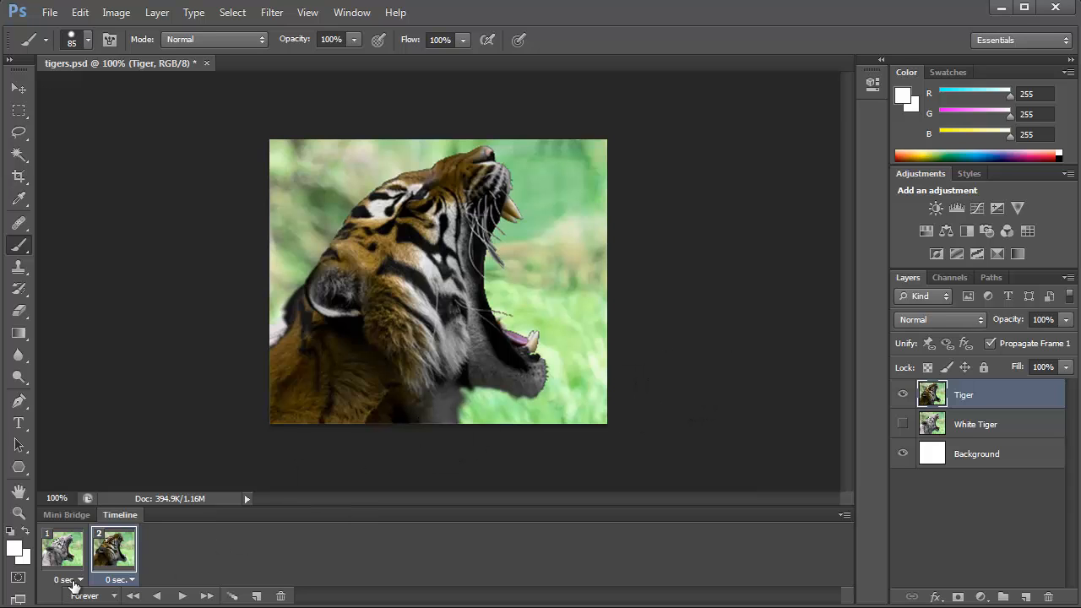
Give both animation frames a 0.2-second delay
left_click(74, 579)
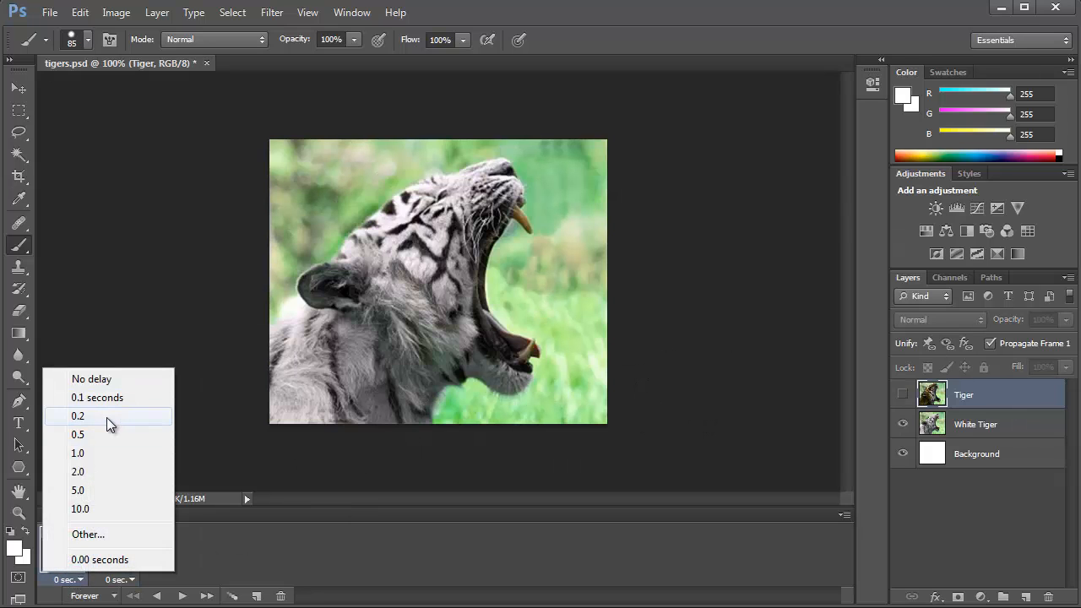
left_click(77, 415)
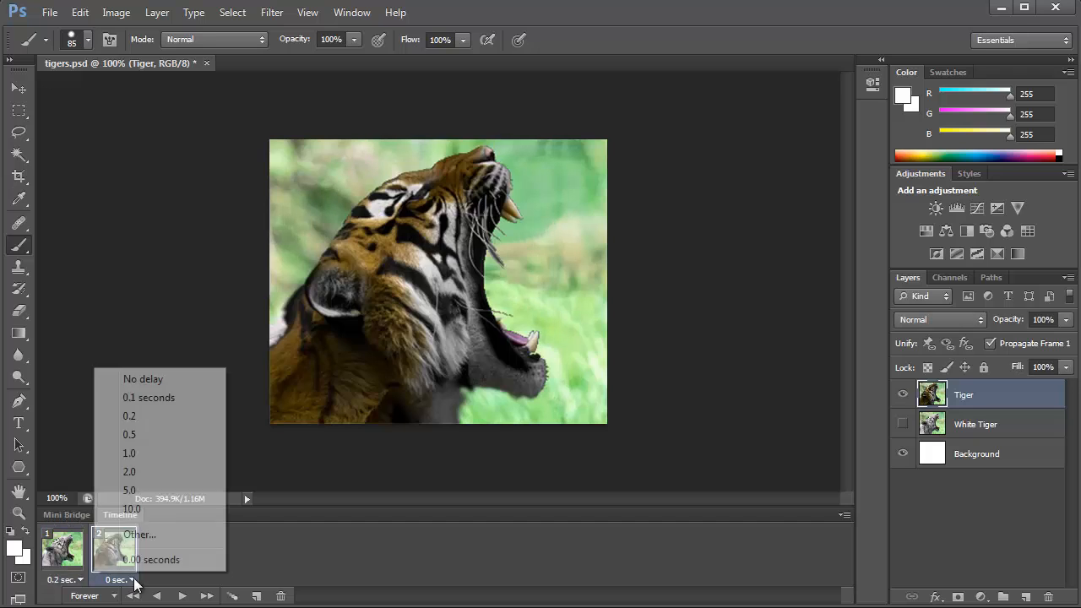
left_click(129, 416)
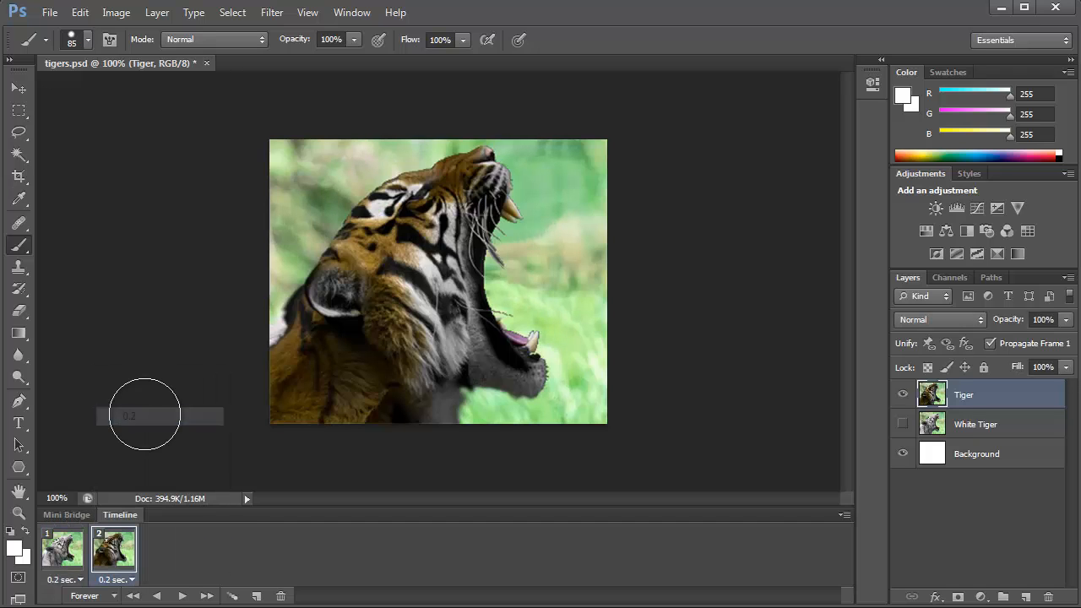
Select frame 1 and start tweening toward the next frame
left_click(64, 549)
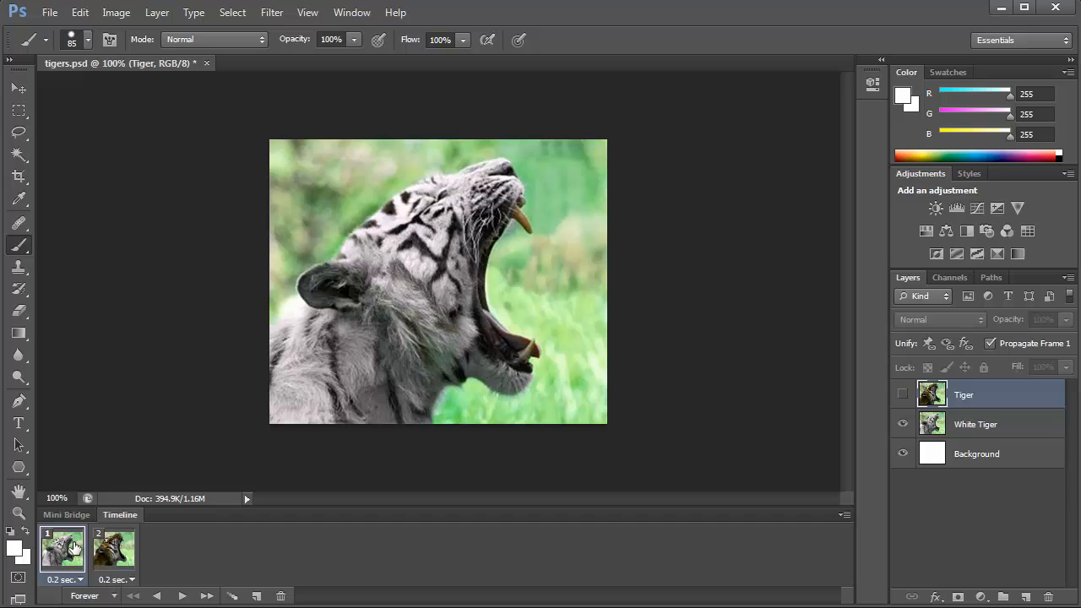
mouse_move(145, 567)
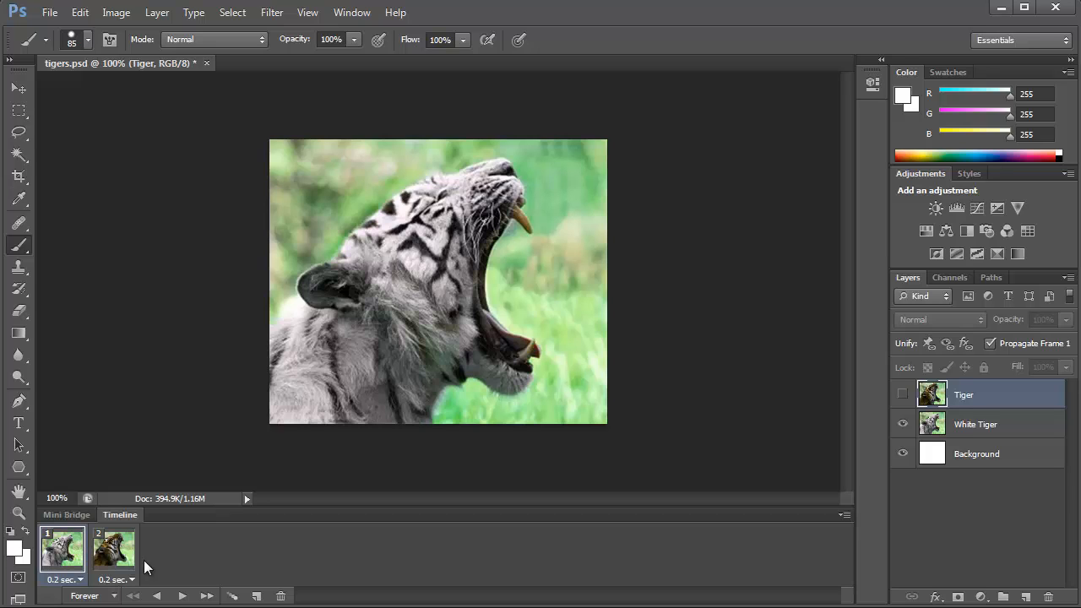
left_click(233, 594)
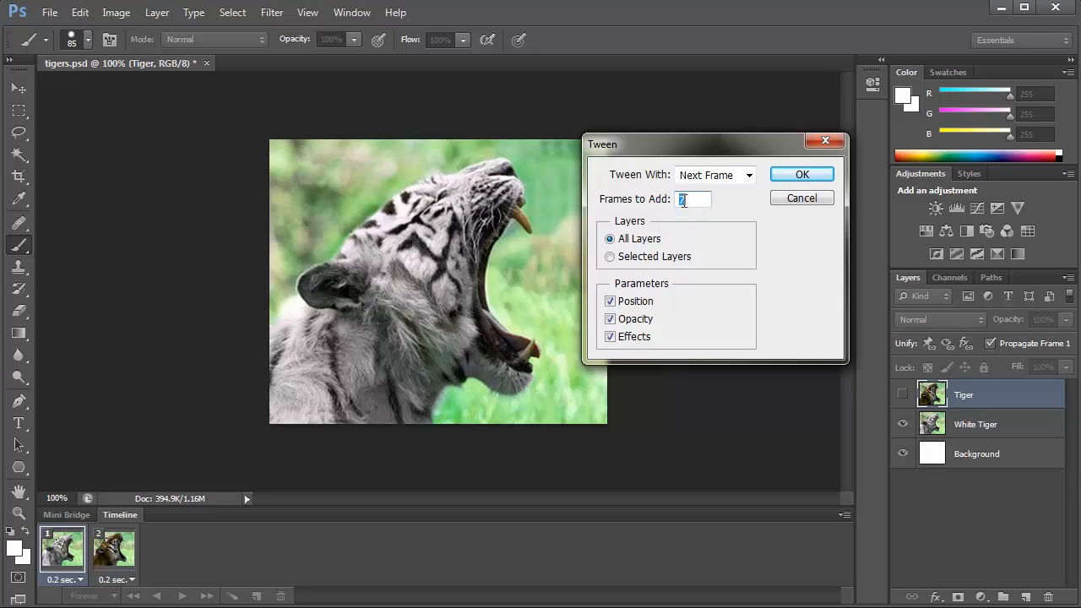
mouse_move(800, 174)
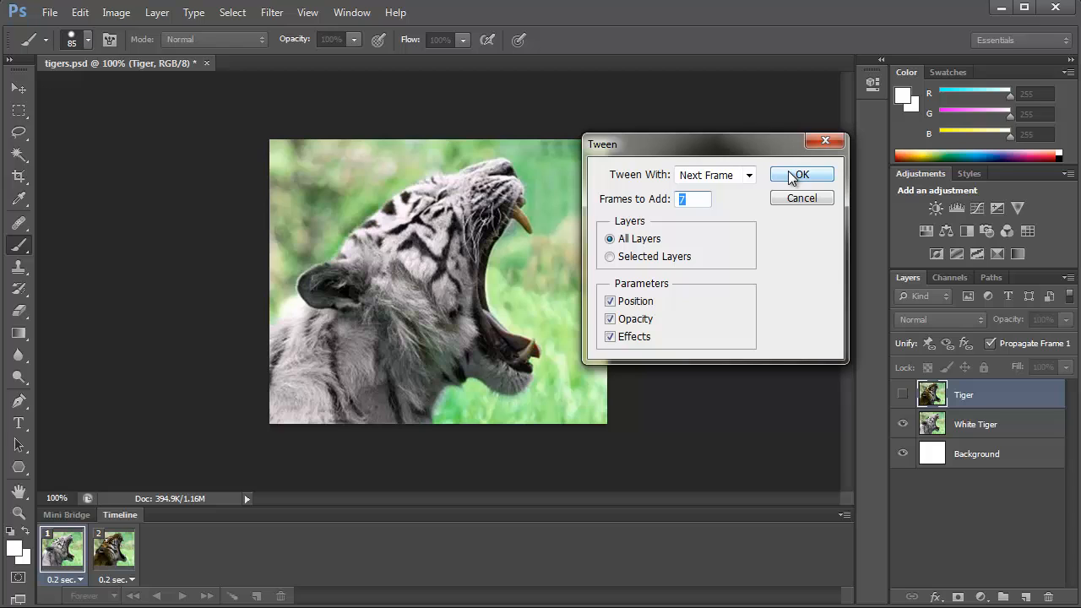
Add seven tweened frames after frame 1, then select the last orange-tiger frame
left_click(801, 174)
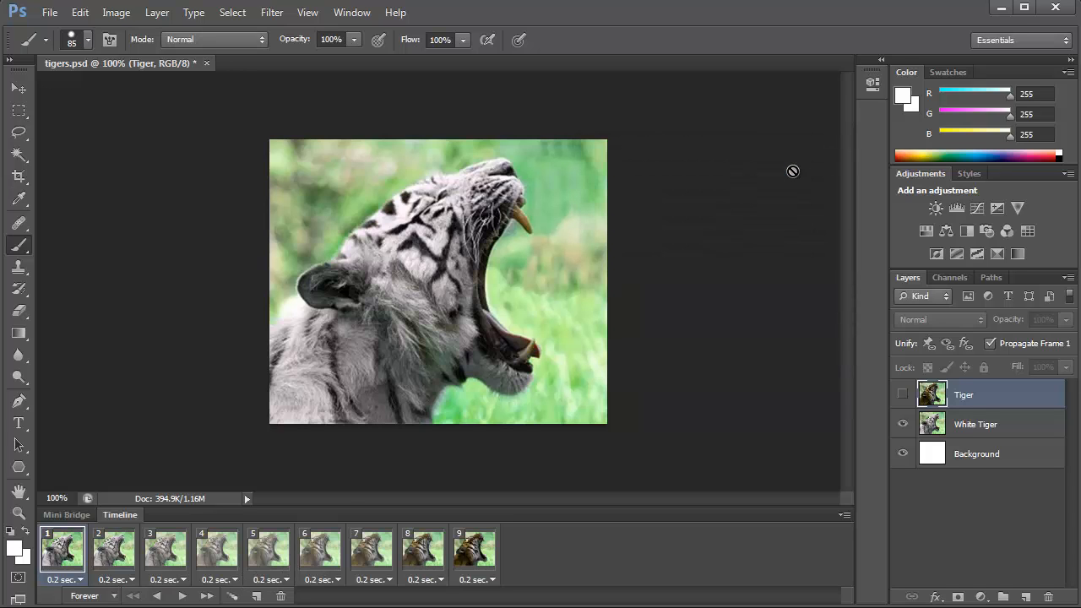
left_click(473, 547)
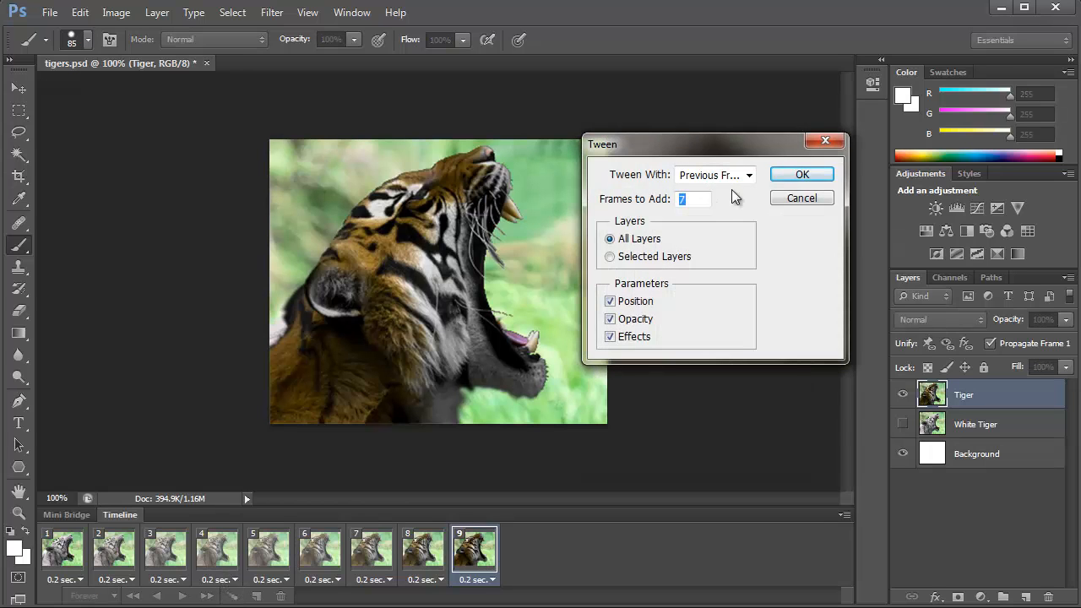
Tween seven frames from frame 9 back to the first frame, totalling 16 frames
left_click(712, 174)
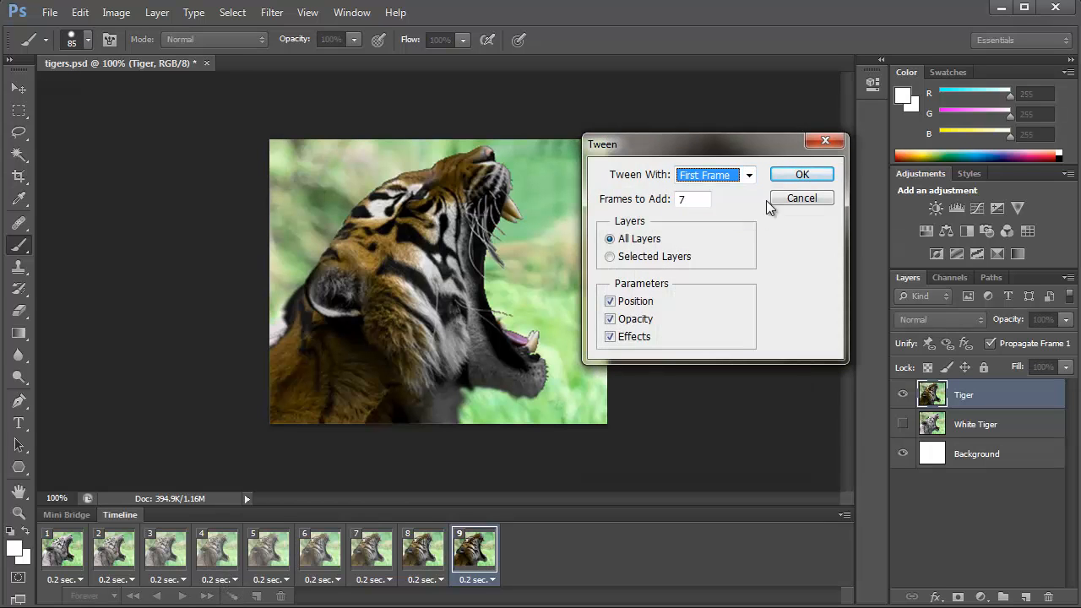
left_click(801, 174)
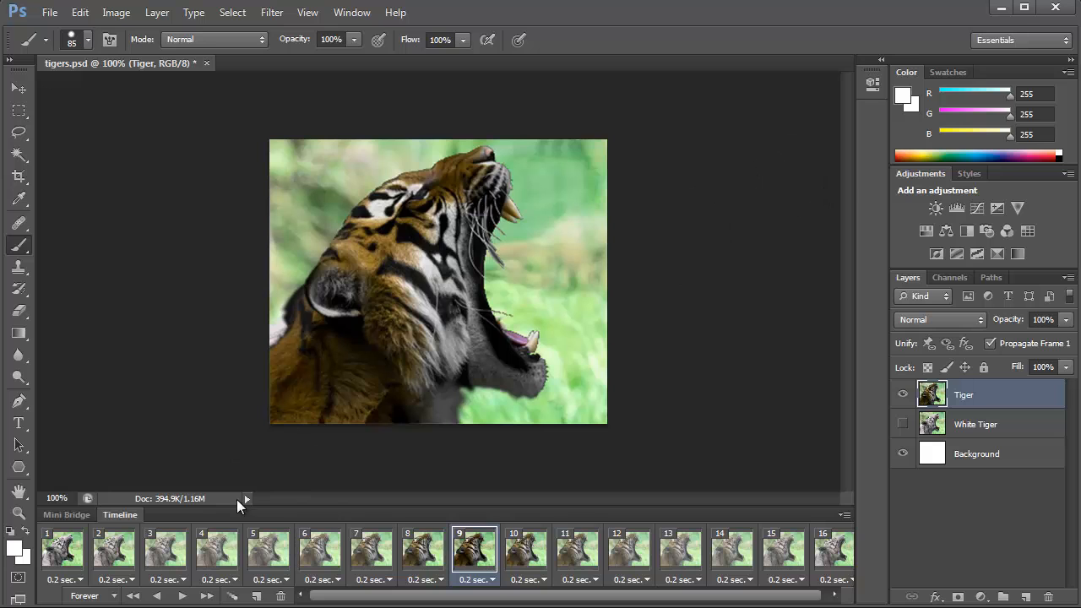
left_click(183, 595)
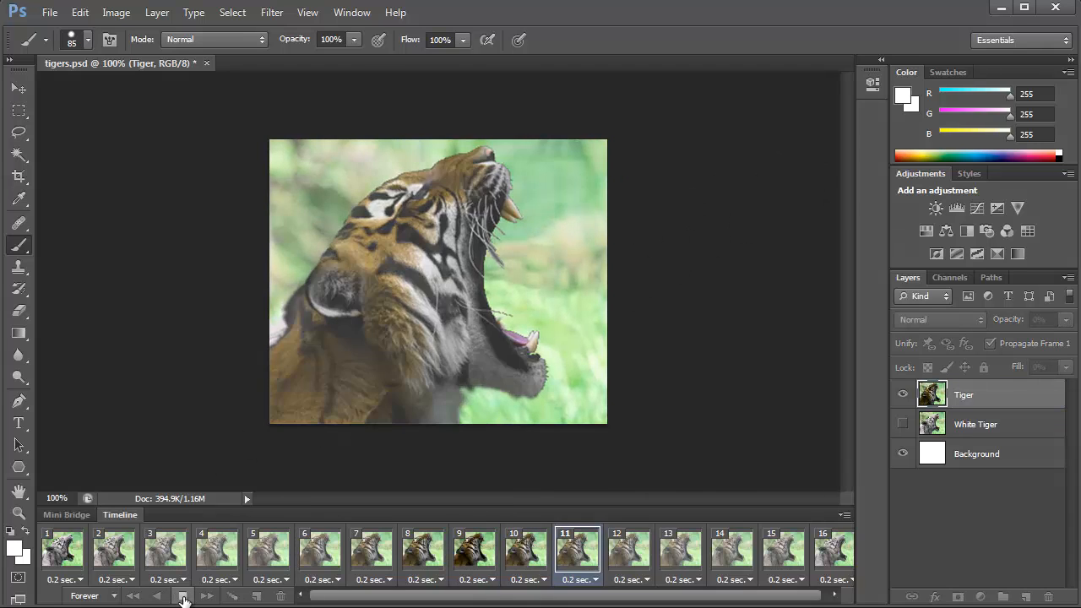
left_click(269, 549)
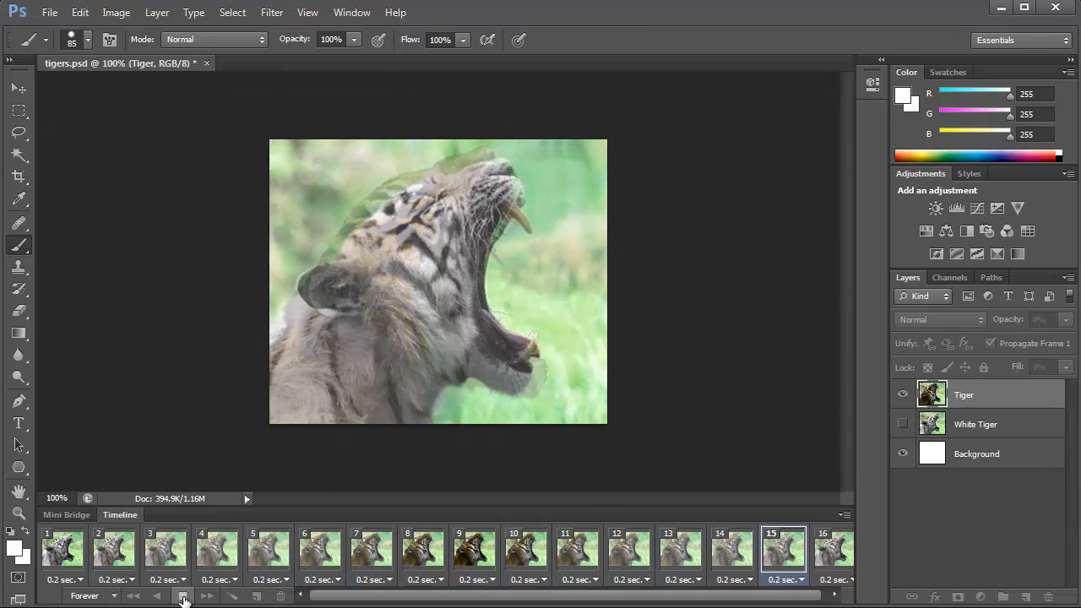
left_click(422, 554)
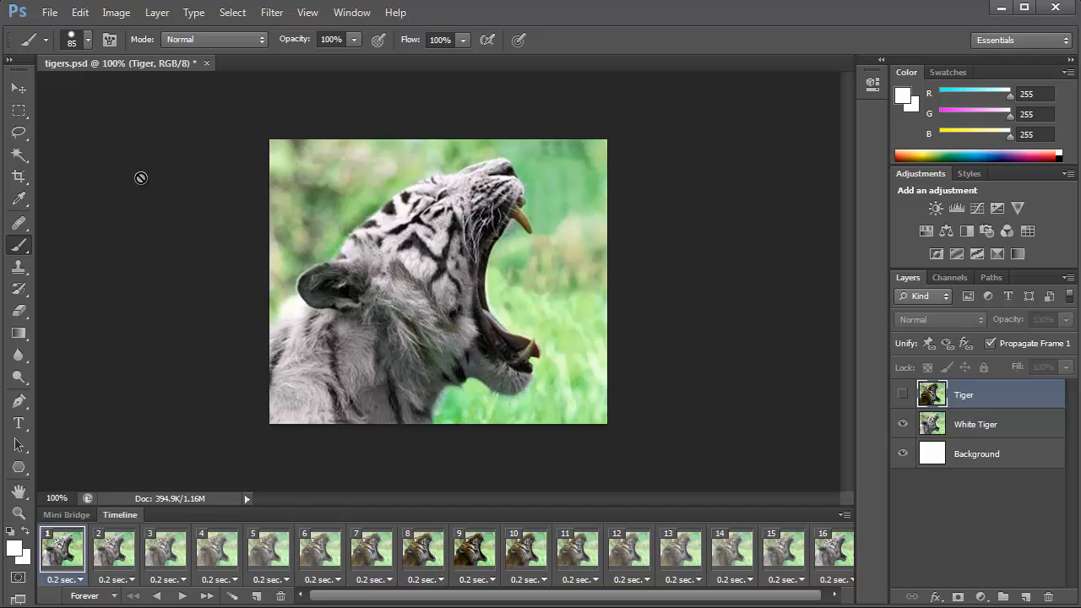
Bring up Save for Web, previewing the 16-frame tiger fade as a GIF
left_click(49, 12)
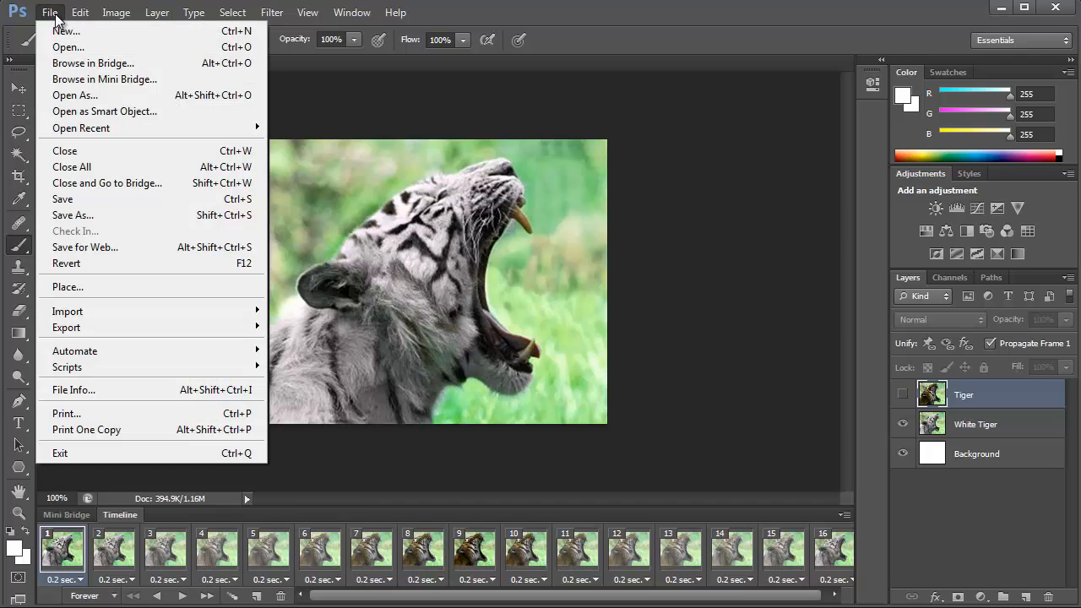
mouse_move(118, 247)
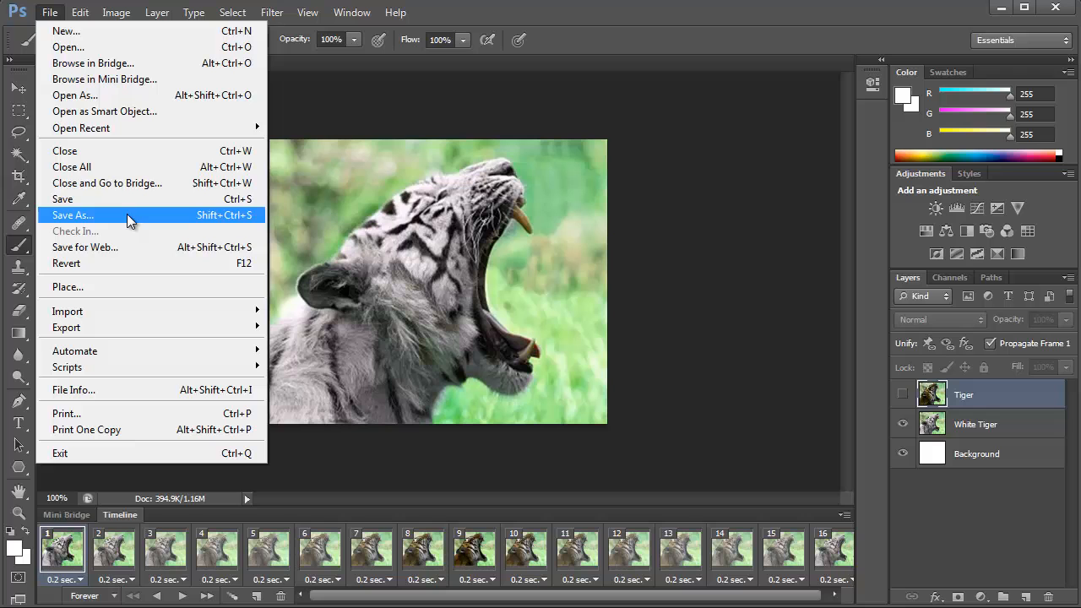
mouse_move(132, 246)
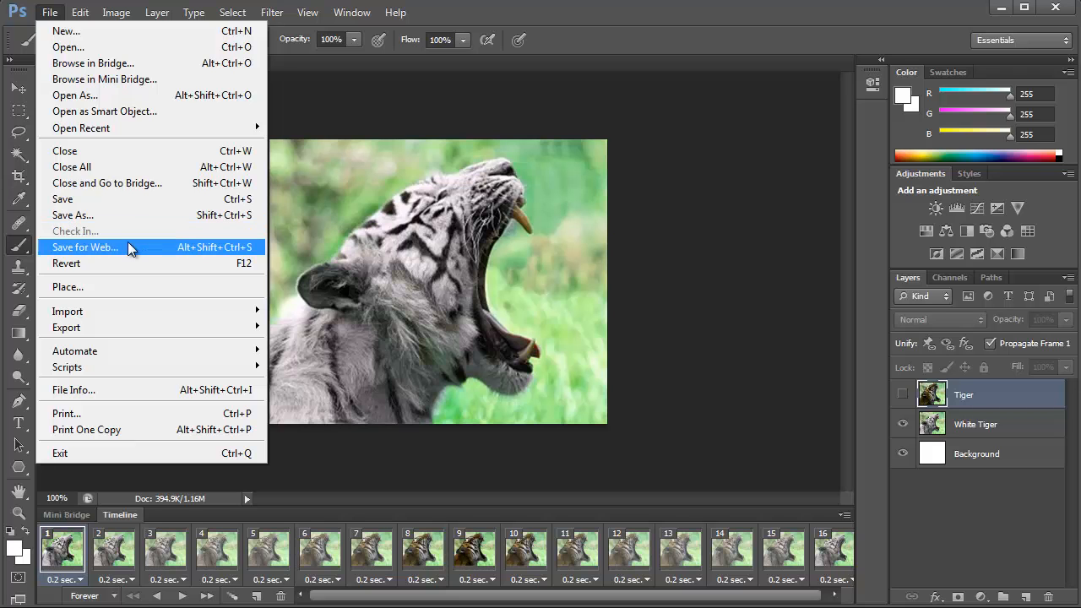
left_click(85, 247)
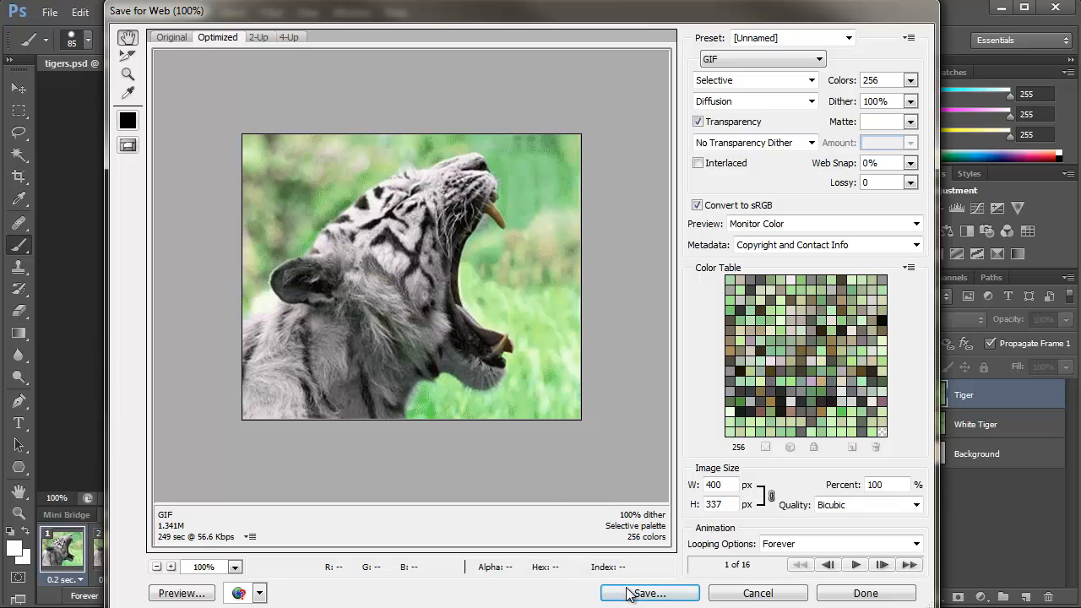
Save the optimized tiger animation GIF into the Images&Articles folder
left_click(648, 593)
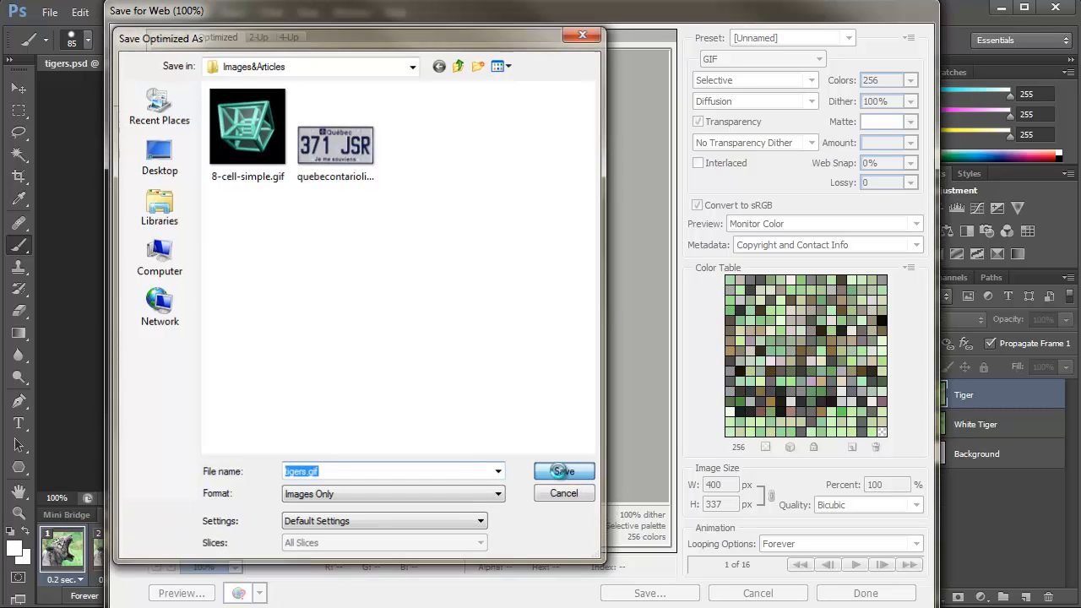
left_click(560, 471)
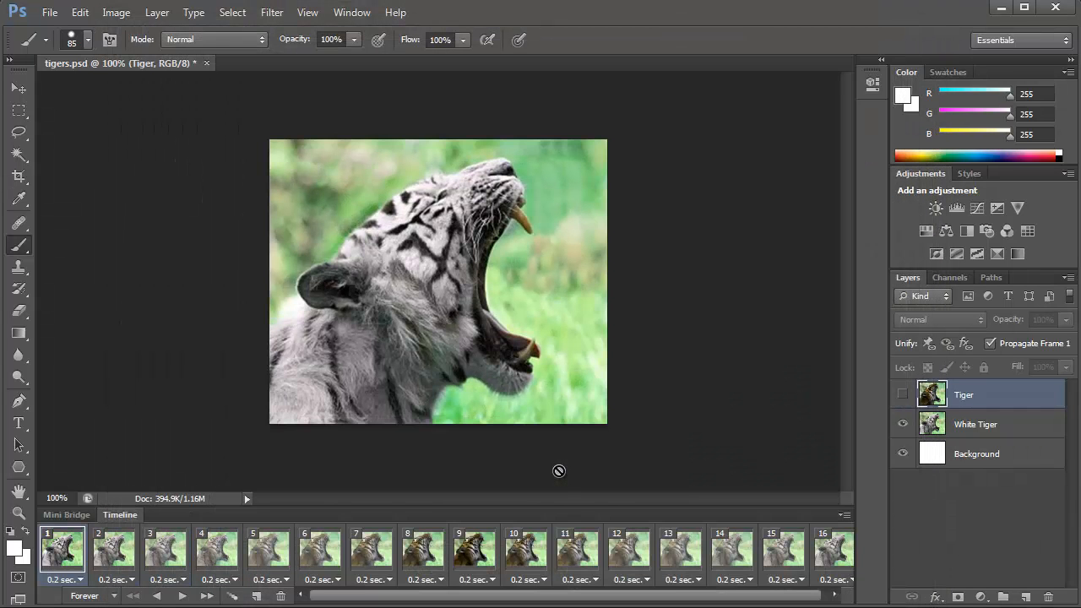